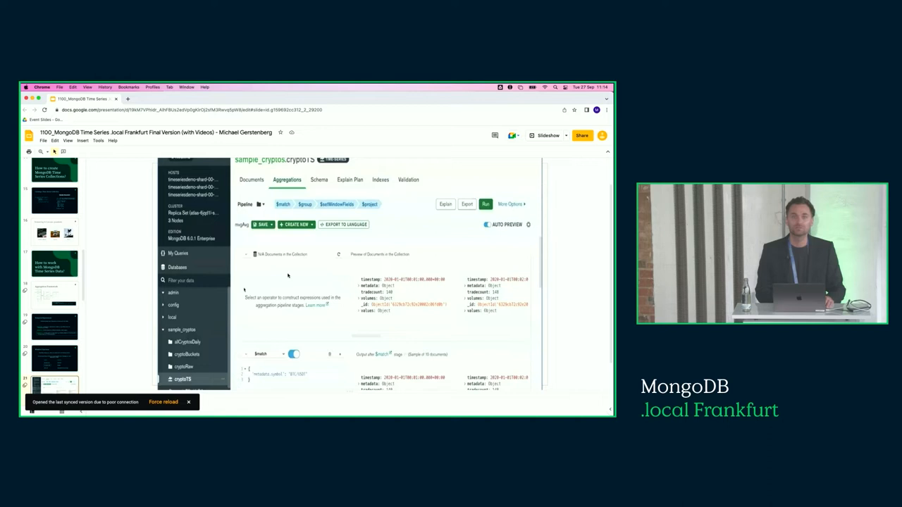
# Present the deck as a full-screen slideshow.
pyautogui.scroll(-3)
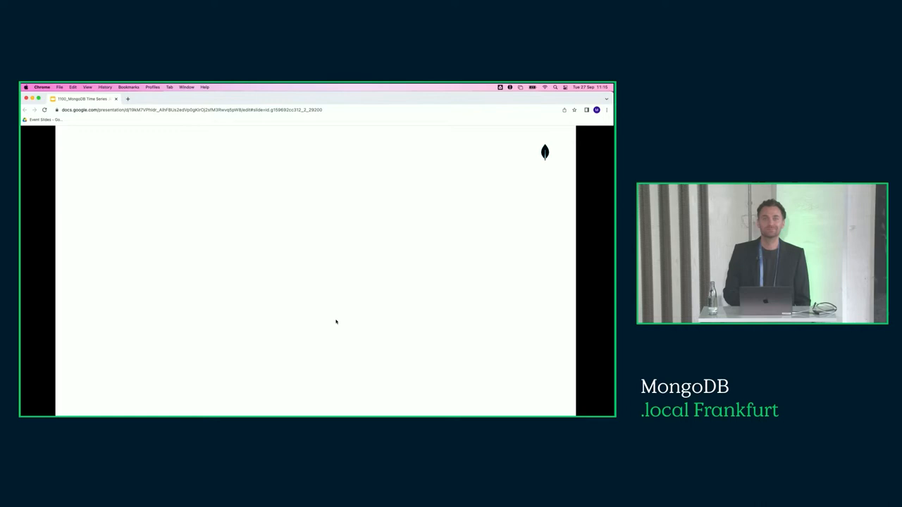
pyautogui.moveTo(297, 305)
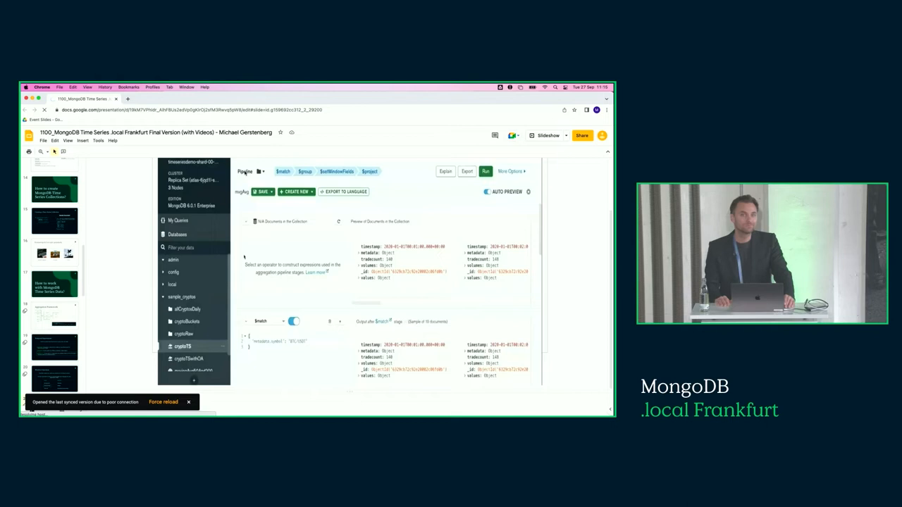
# Force reload the presentation from the poor-connection notice.
pyautogui.click(163, 401)
pyautogui.write('irgendwas')
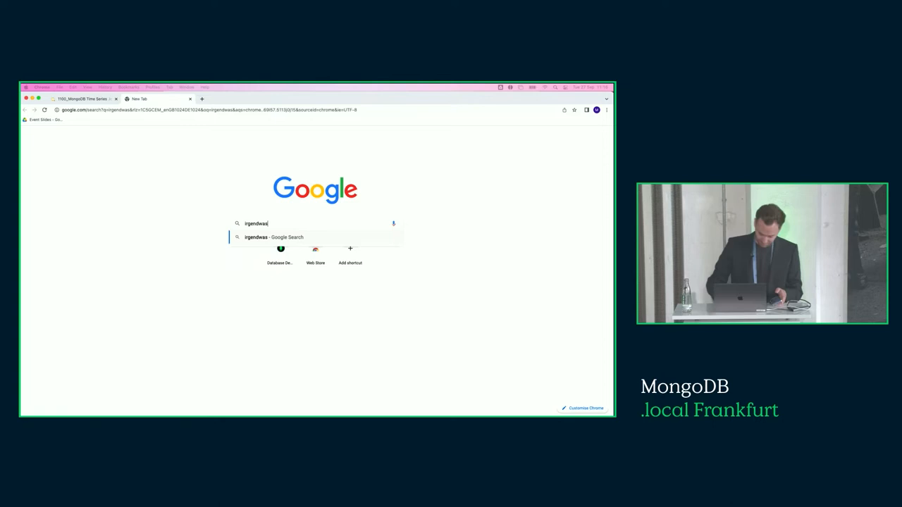
# Run a Google search for 'irgendwas' in a new tab to test the connection.
pyautogui.press('Return')
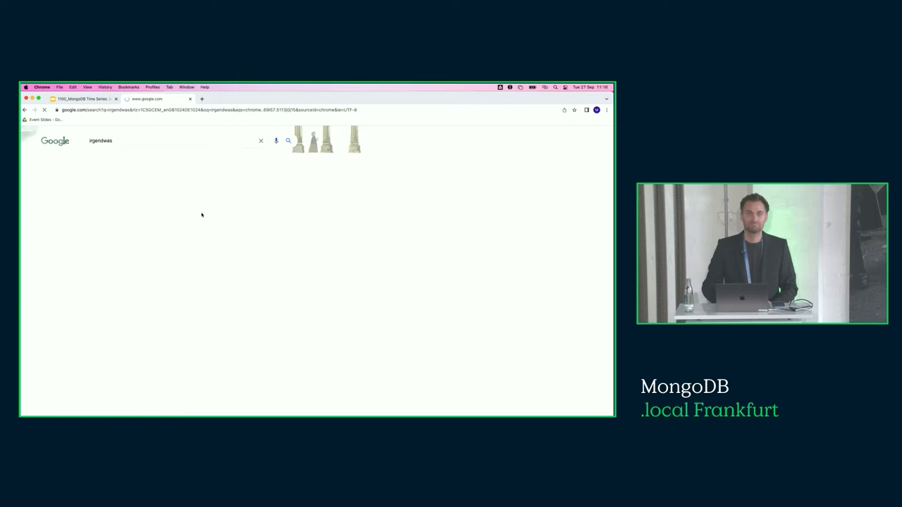
pyautogui.click(85, 98)
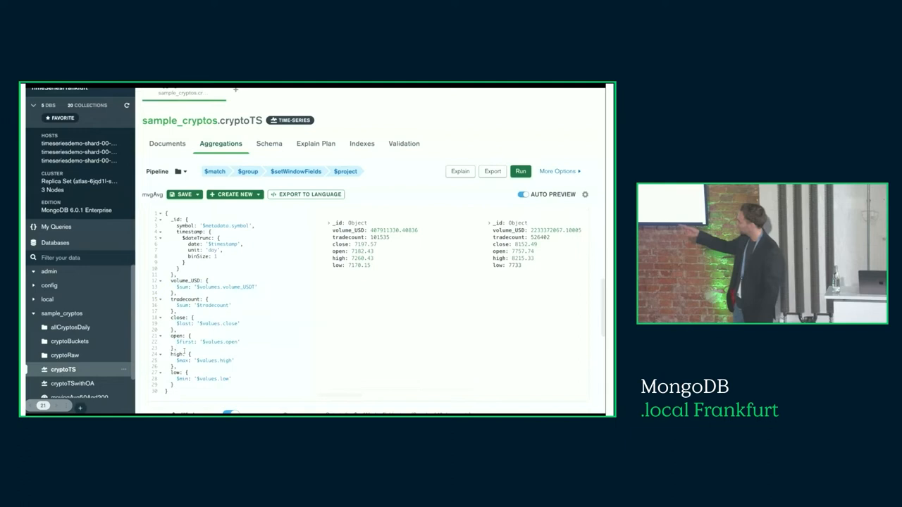
# Load the mvgAvg aggregation pipeline on sample_cryptos.cryptoTS in Compass.
pyautogui.scroll(-3)
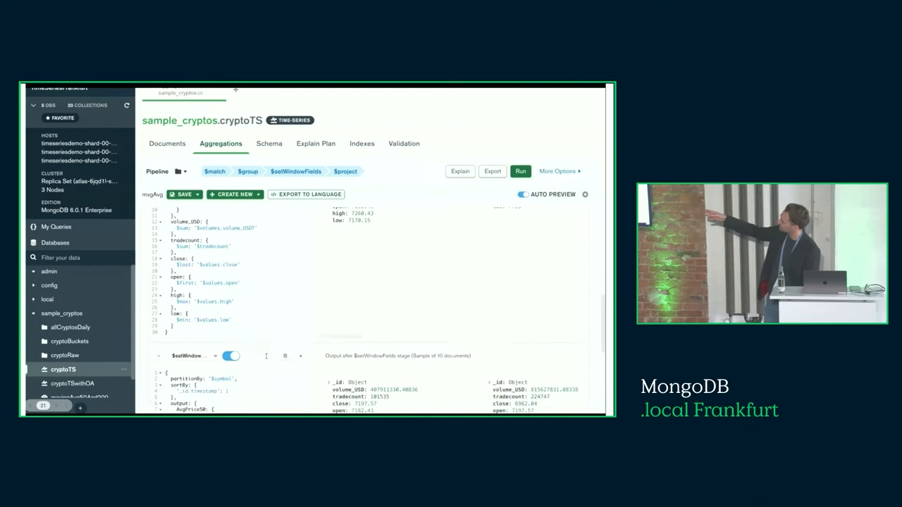
pyautogui.click(190, 215)
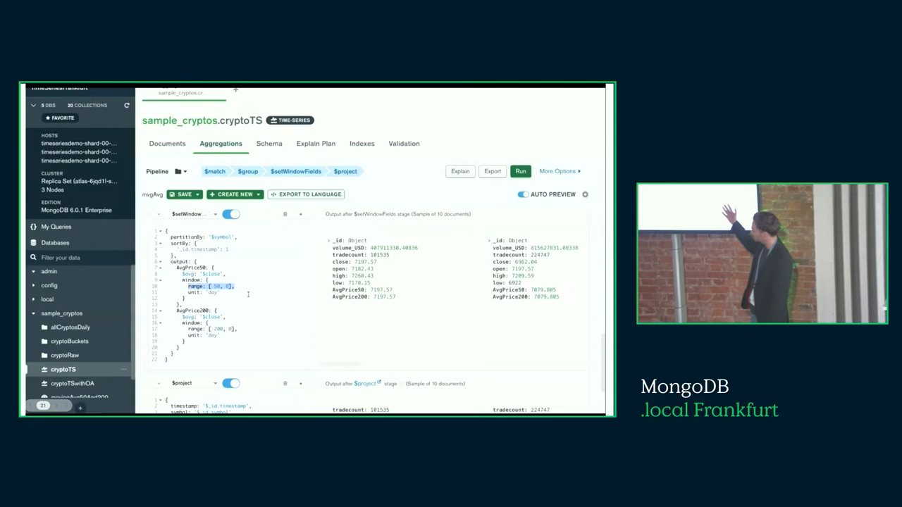
pyautogui.scroll(-3)
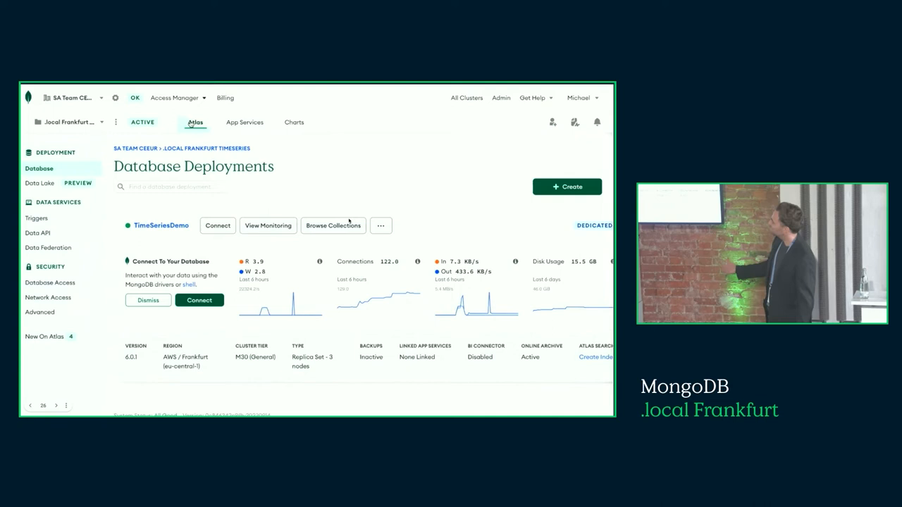
# Create a new Charts dashboard for the project and give it a title.
pyautogui.click(294, 122)
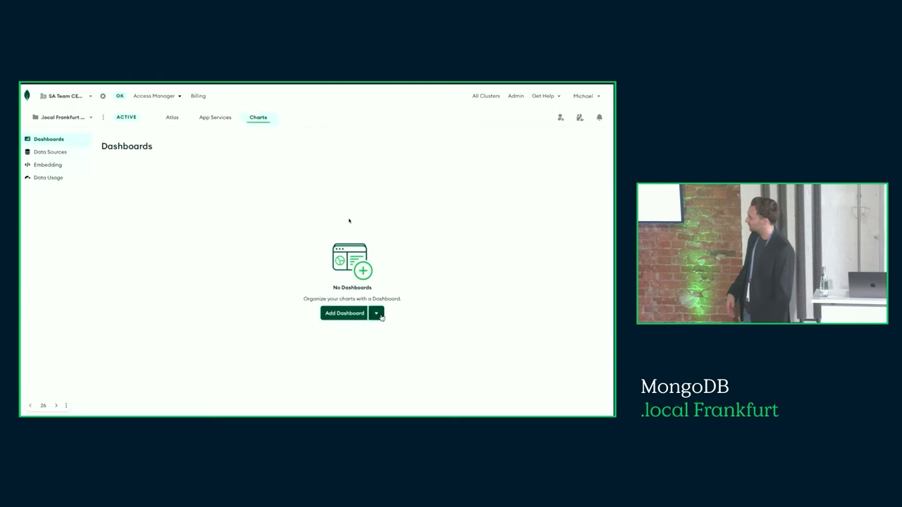
pyautogui.click(344, 313)
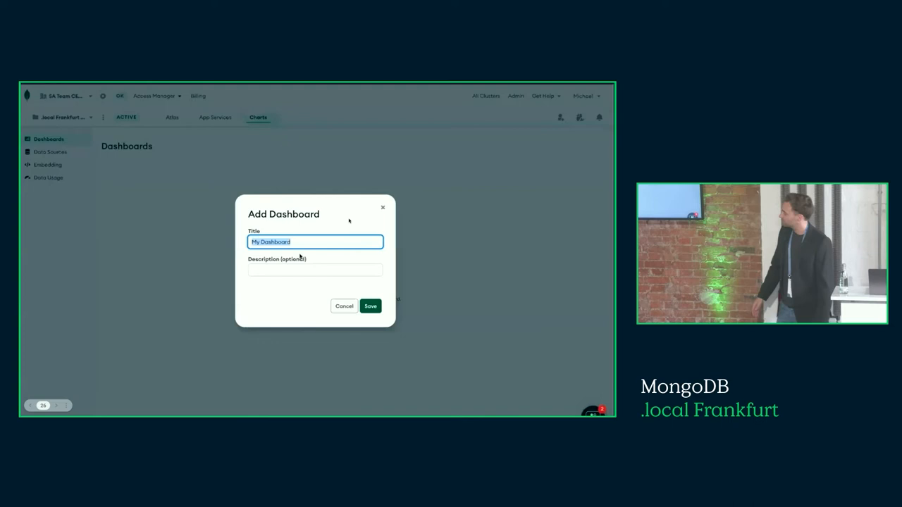
pyautogui.click(344, 306)
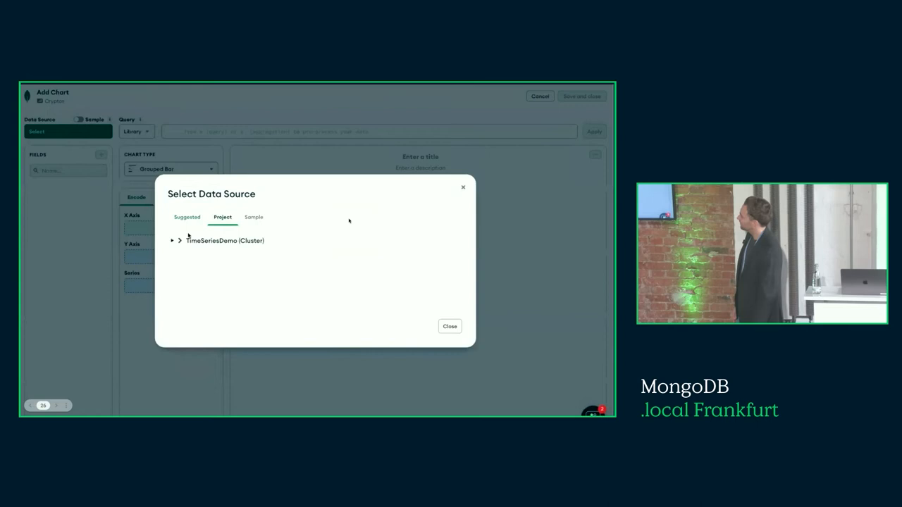
# Select TimeSeriesDemo > sample_cryptos > movingAvg50And200 as the chart's data source.
pyautogui.click(174, 241)
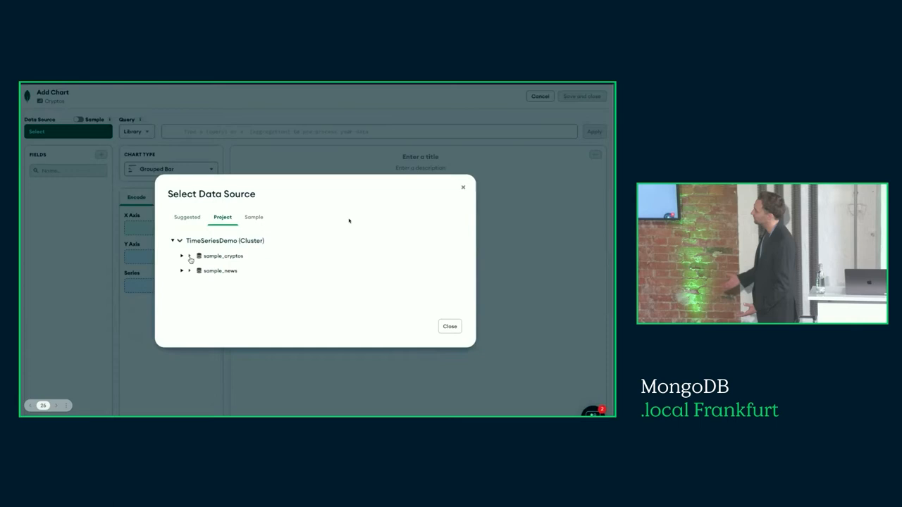
pyautogui.click(182, 256)
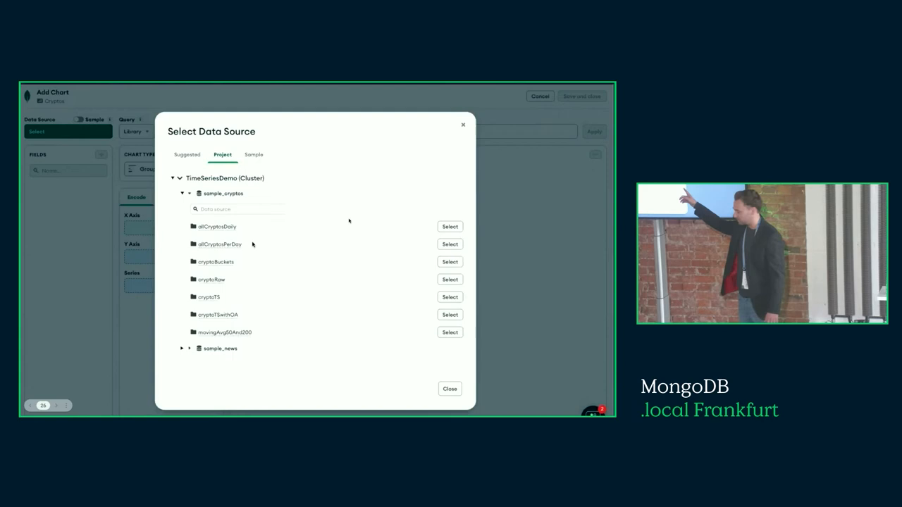
pyautogui.click(450, 332)
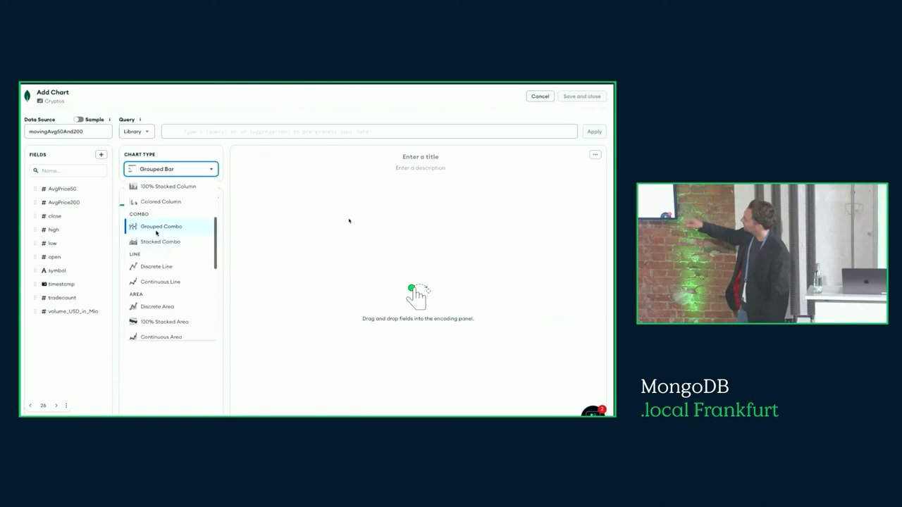
# Make a discrete line chart with unbinned timestamps and add volume_USD_in_Mio to the Y axis.
pyautogui.click(156, 267)
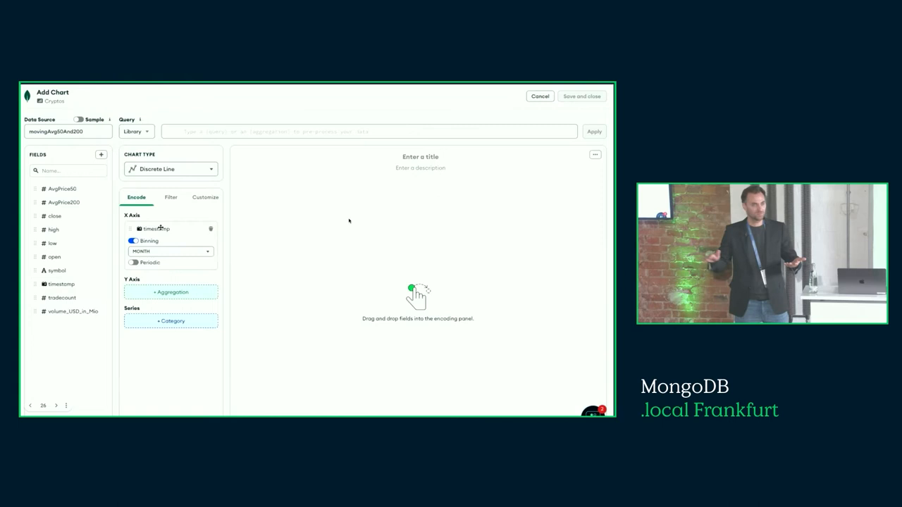
pyautogui.click(133, 240)
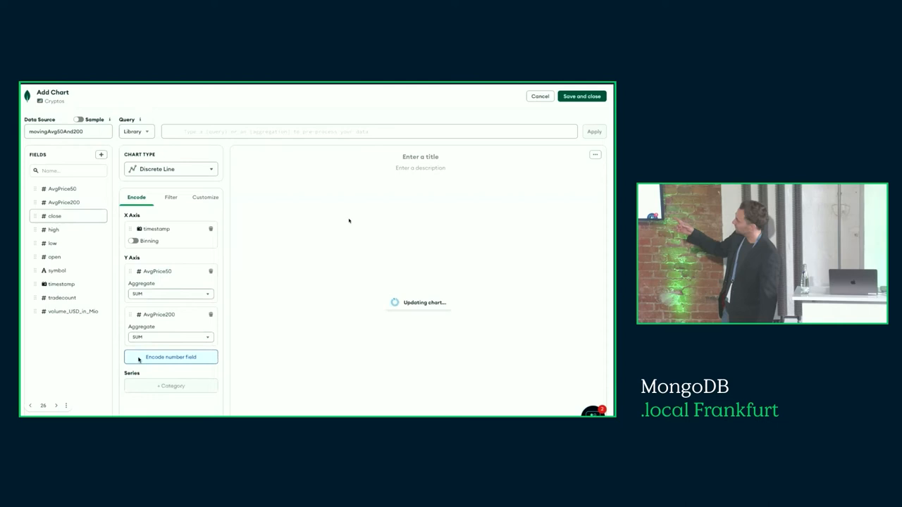
pyautogui.click(171, 356)
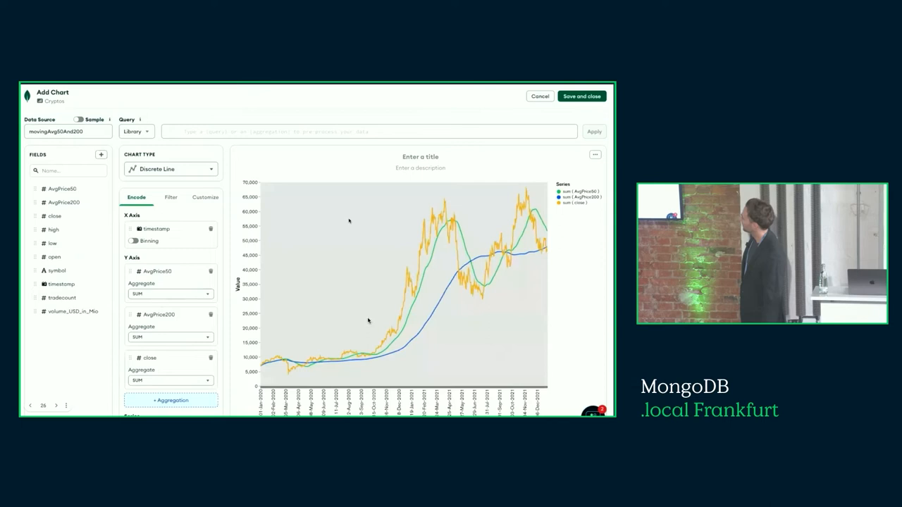
pyautogui.moveTo(412, 282)
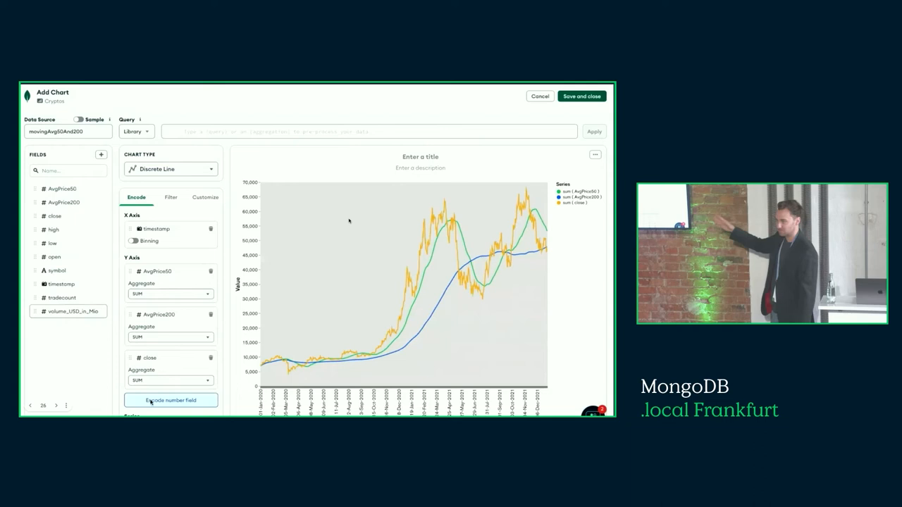
pyautogui.click(170, 400)
pyautogui.write('BTC/USDT')
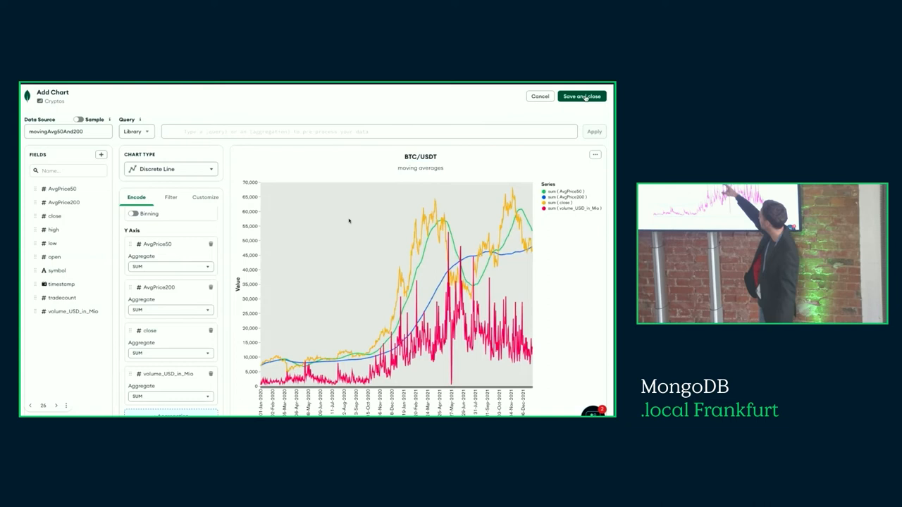
# Save the BTC/USDT moving-averages chart onto the Cryptos dashboard.
pyautogui.click(580, 96)
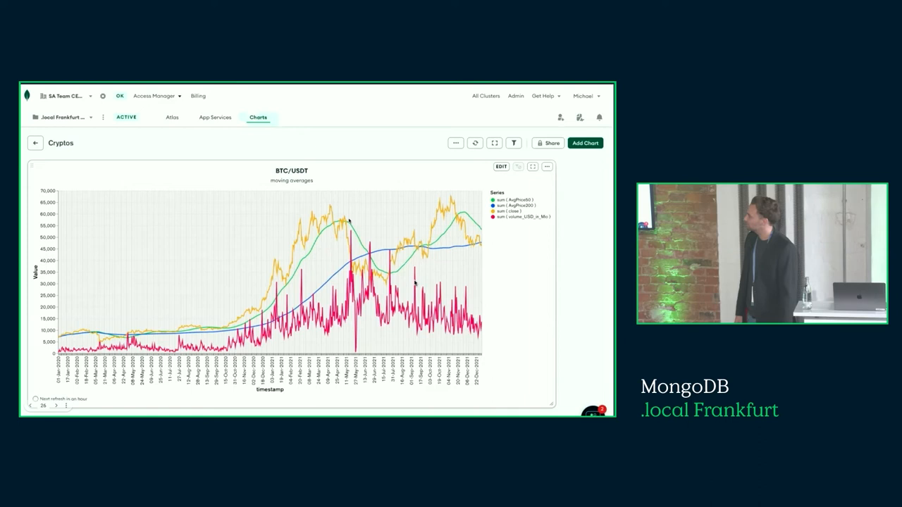
# Add a new chart using TimeSeriesDemo > sample_cryptos > allCryptosDaily as its data source.
pyautogui.click(585, 144)
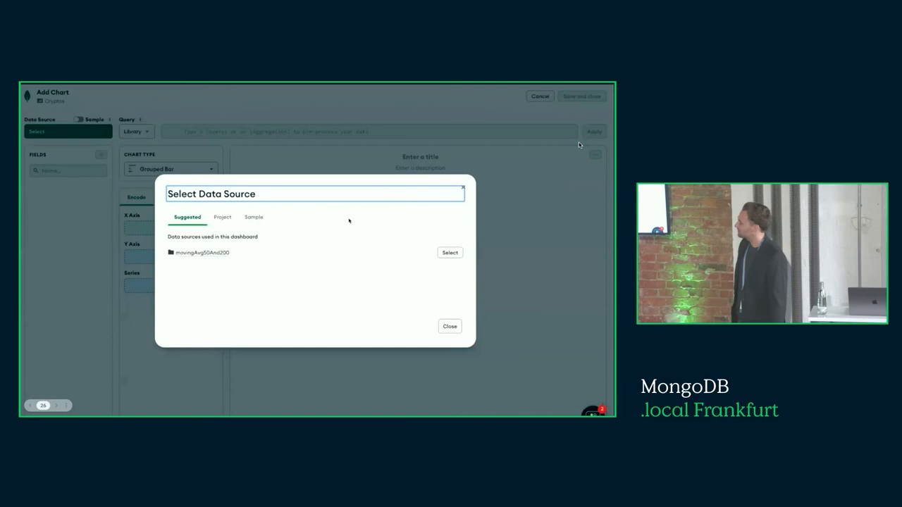
pyautogui.click(222, 217)
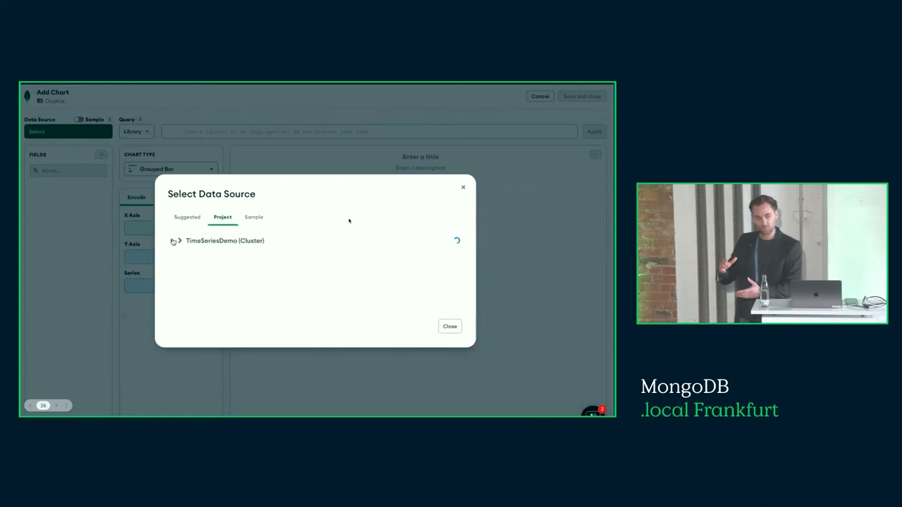
pyautogui.click(174, 240)
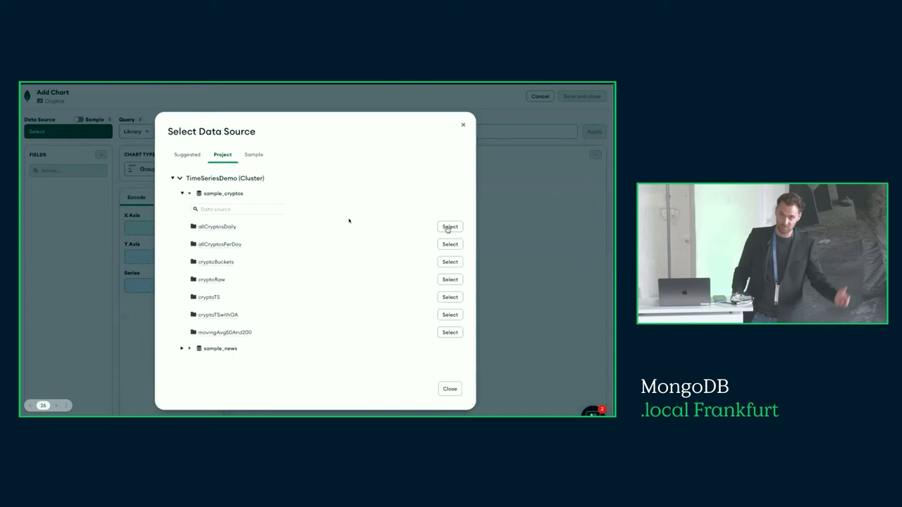
pyautogui.click(450, 227)
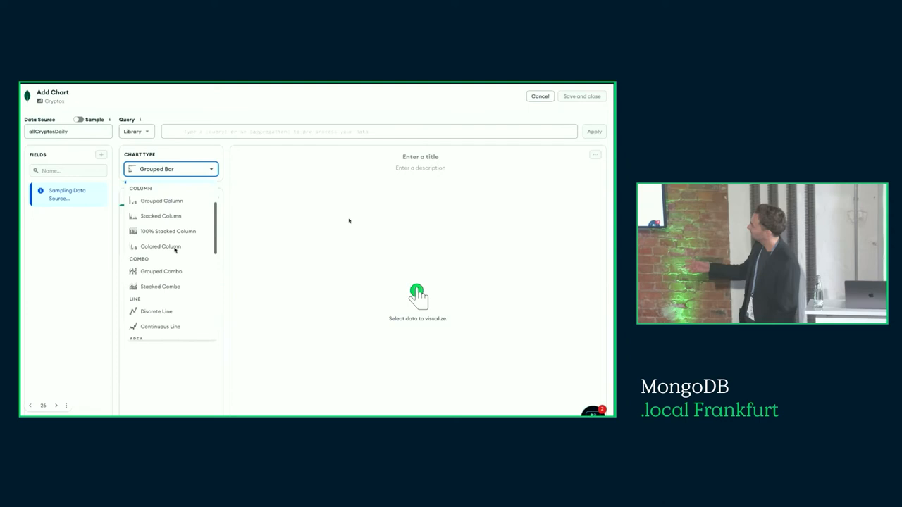
# Plot mean close by Week of Year as a discrete line chart, one series per symbol.
pyautogui.scroll(-3)
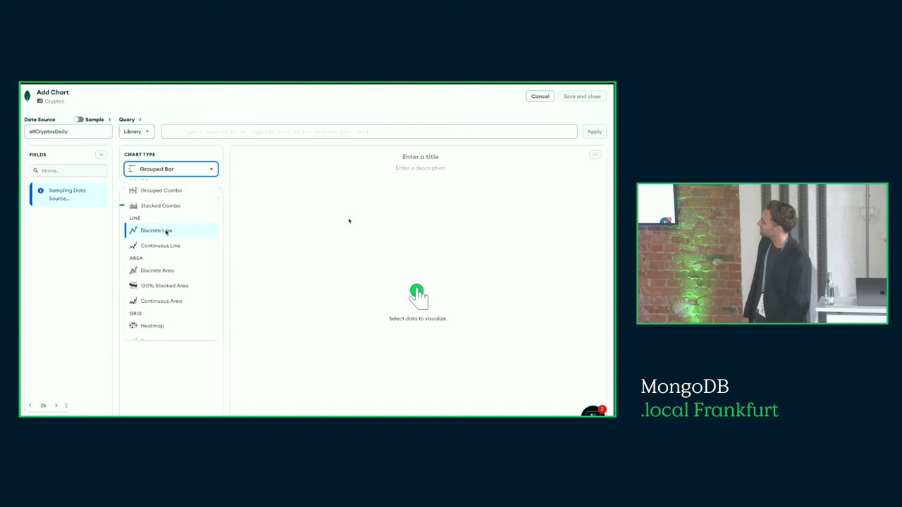
pyautogui.click(156, 230)
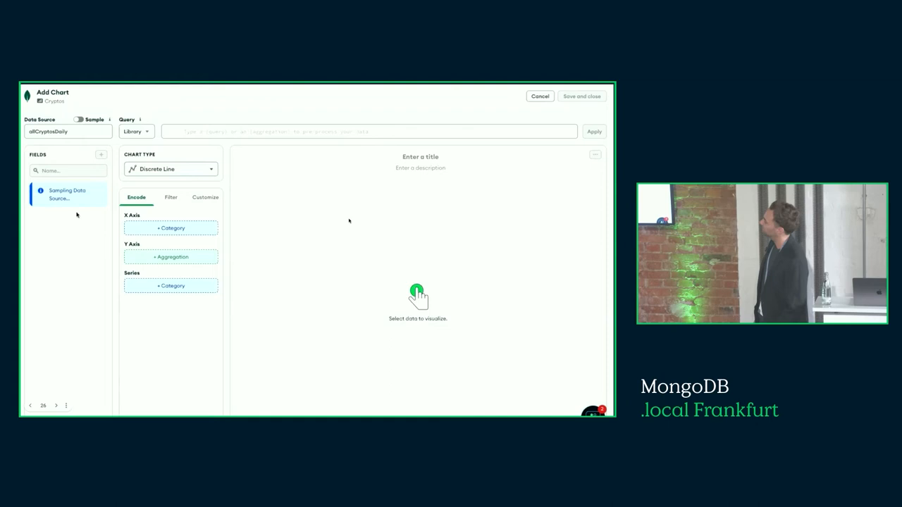
pyautogui.click(169, 252)
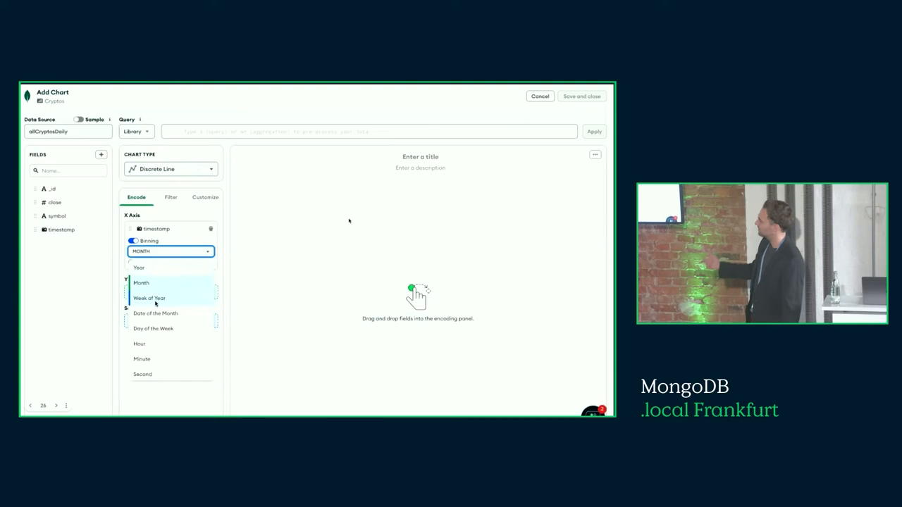
pyautogui.click(149, 297)
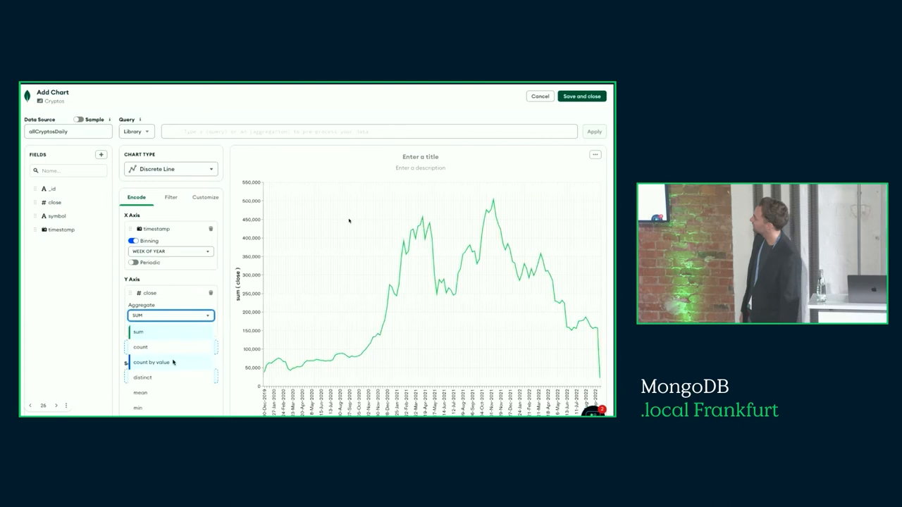
pyautogui.click(140, 392)
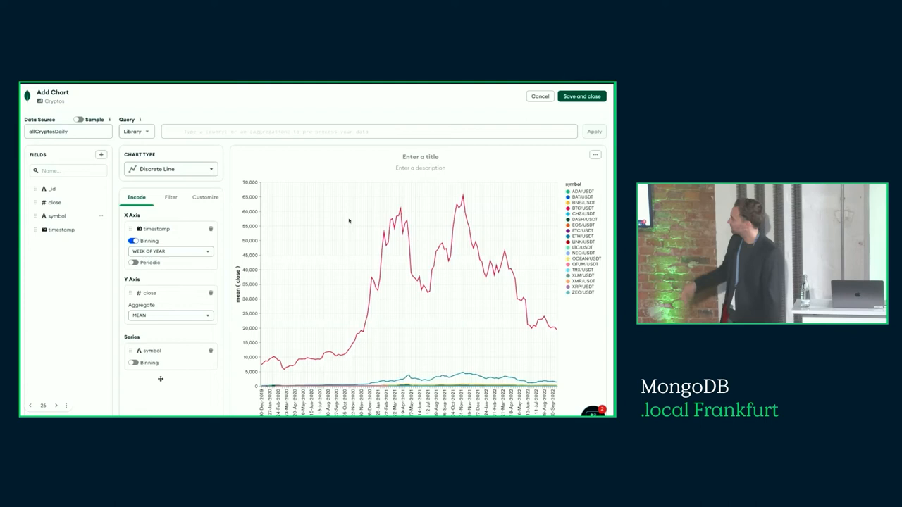
pyautogui.click(205, 197)
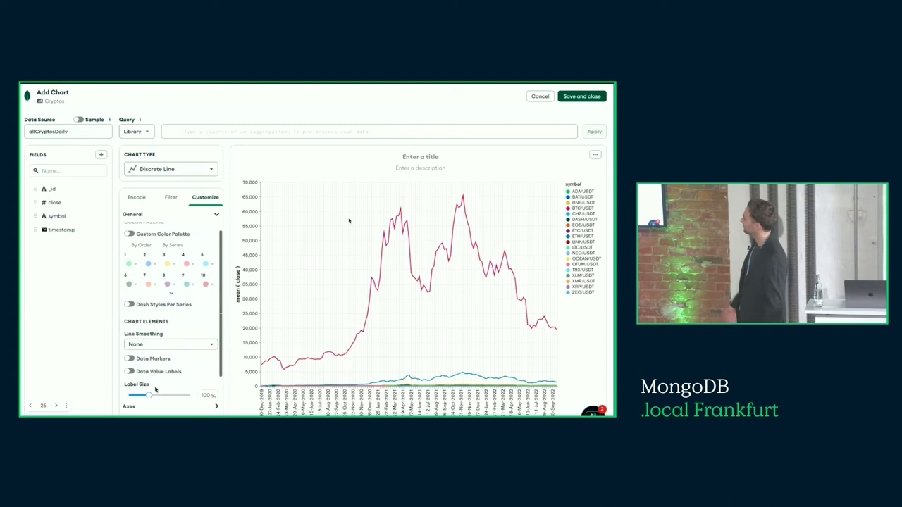
# Switch the chart to a logarithmic value axis, title it 'All Cryptos', save, and return to Atlas.
pyautogui.click(130, 332)
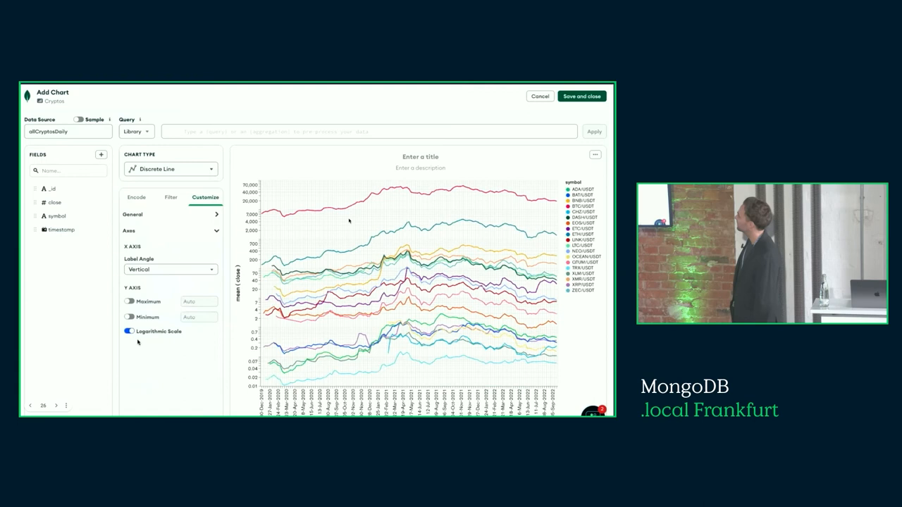
pyautogui.click(420, 157)
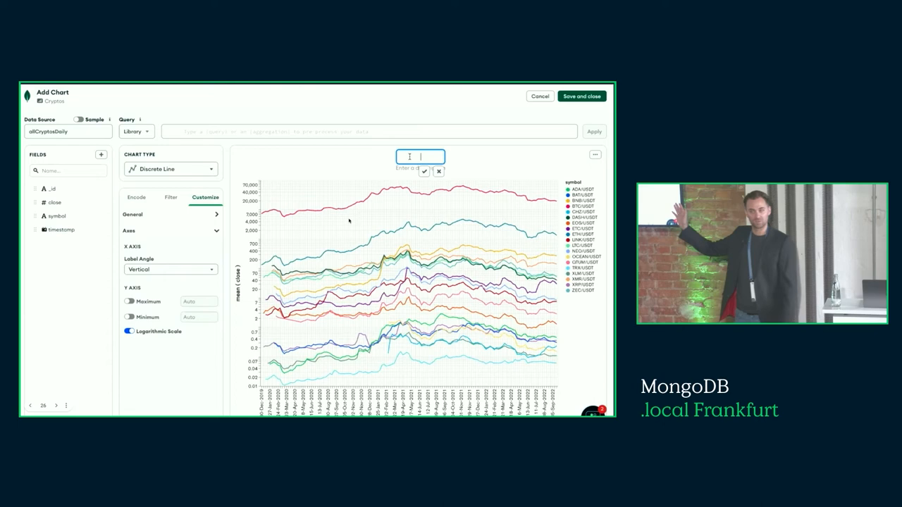
pyautogui.write('All Cryptos')
pyautogui.click(420, 168)
pyautogui.write('log scale')
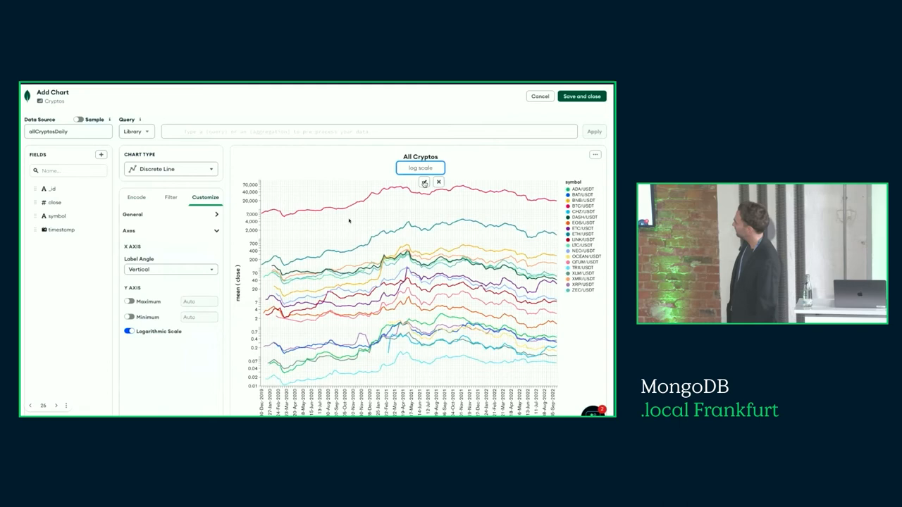
pyautogui.click(582, 96)
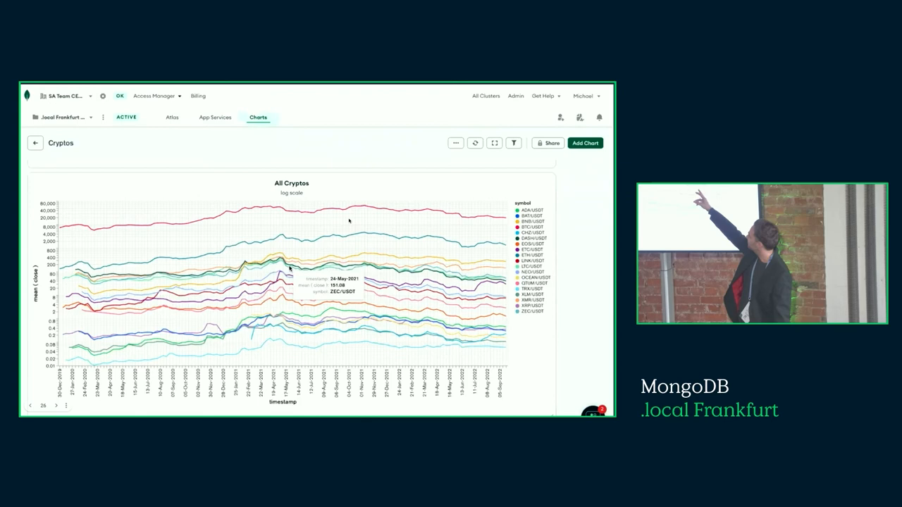
pyautogui.moveTo(472, 292)
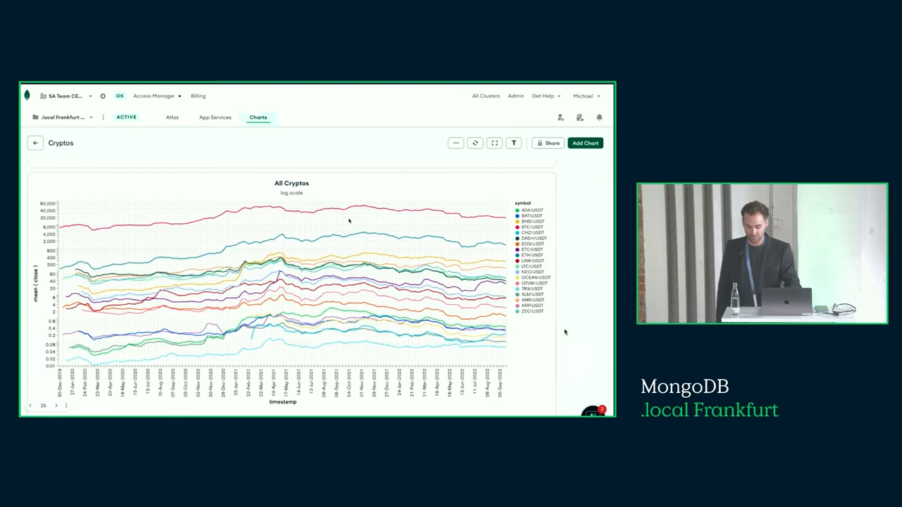
pyautogui.click(172, 116)
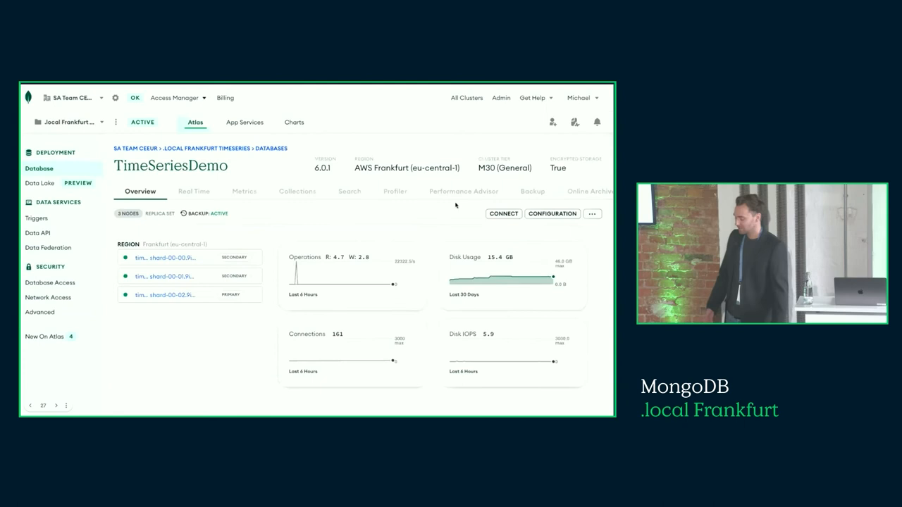
# Add an Online Archive rule for the time-series collection on timestamp with a 365-day age limit.
pyautogui.click(589, 194)
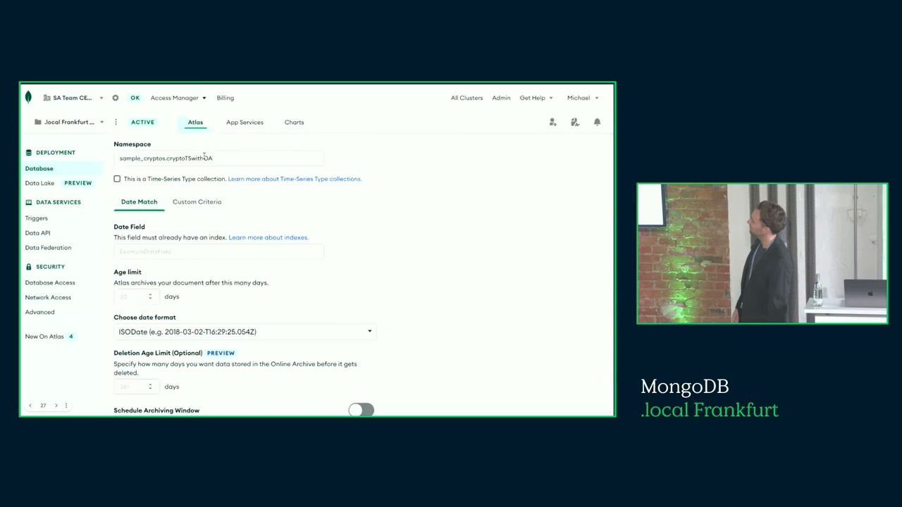
pyautogui.click(117, 178)
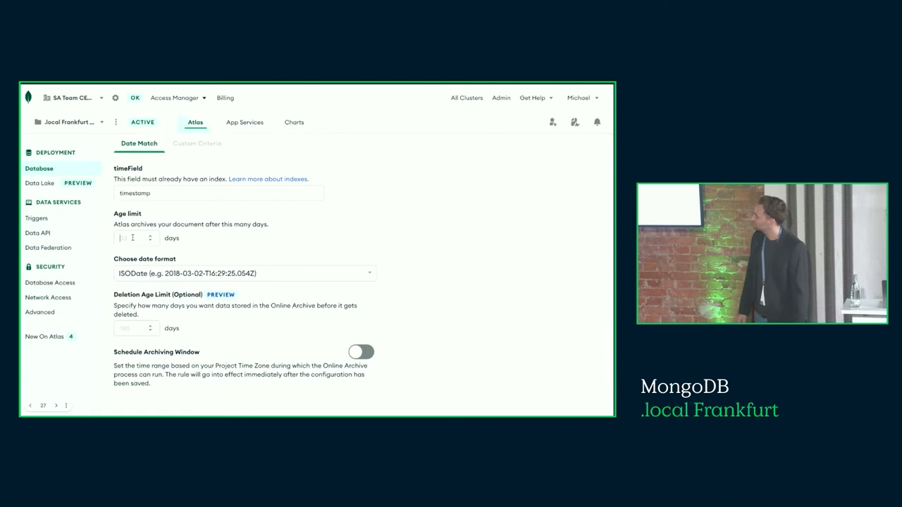
pyautogui.scroll(-3)
pyautogui.write('365')
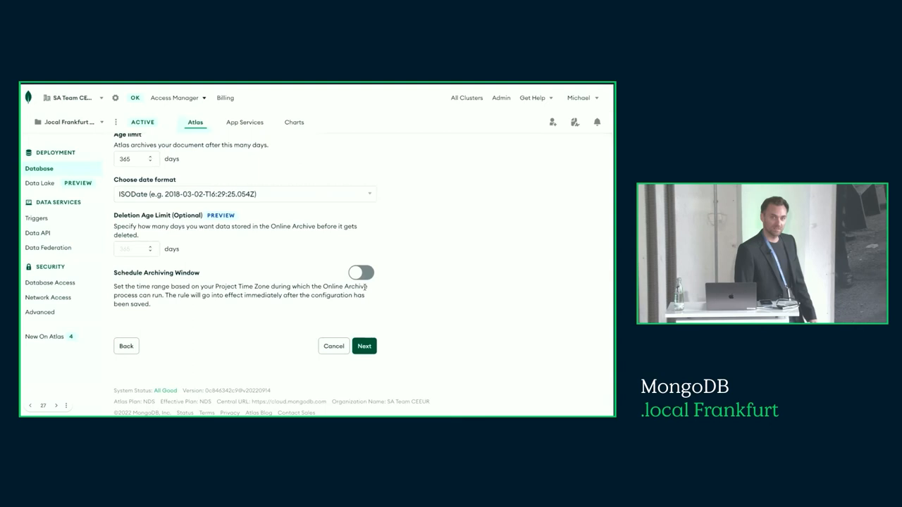
pyautogui.click(364, 346)
pyautogui.write('metadata.')
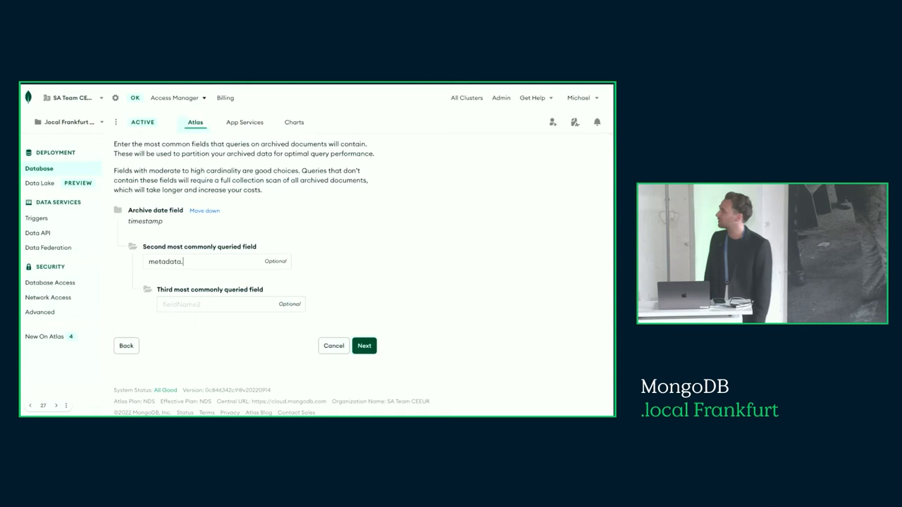
# Set metadata.symbol as the second partition field and continue to the rule review.
pyautogui.click(364, 345)
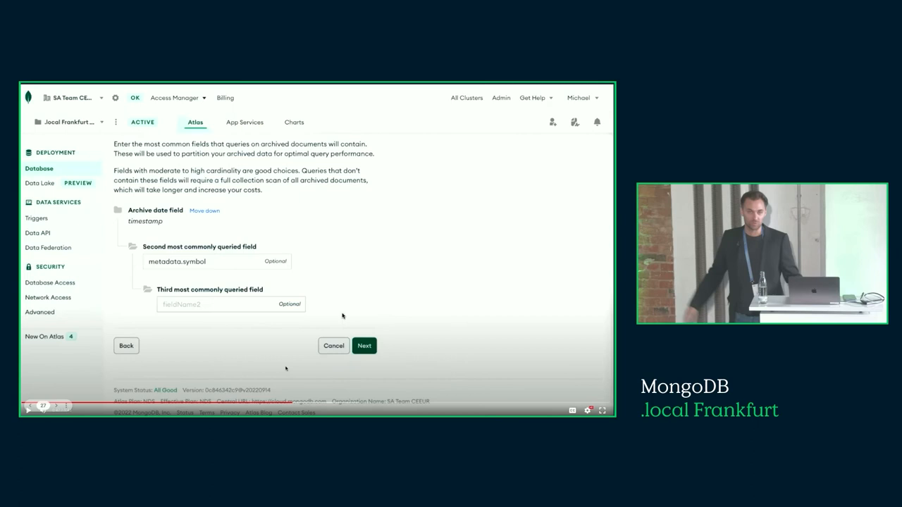
pyautogui.moveTo(277, 332)
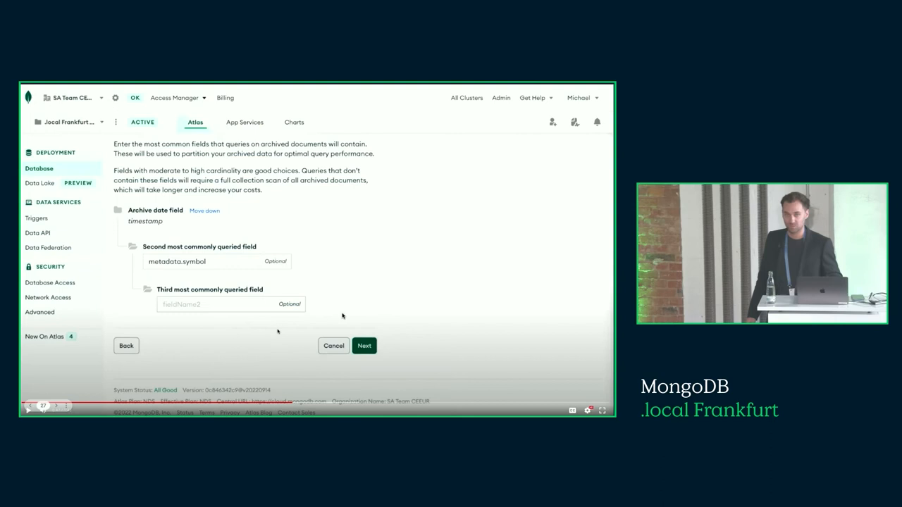
pyautogui.click(363, 345)
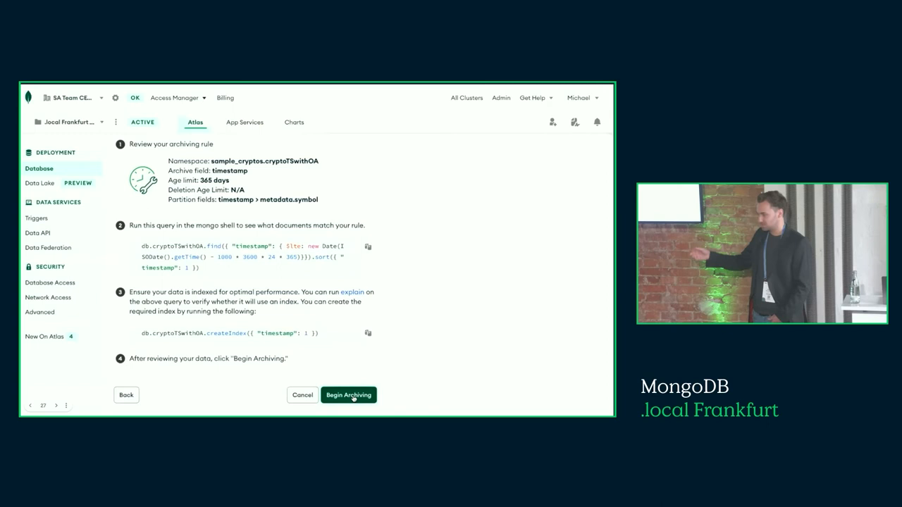
# Begin archiving with the reviewed rule so Online Archive shows Active for TimeSeriesDemo.
pyautogui.click(348, 395)
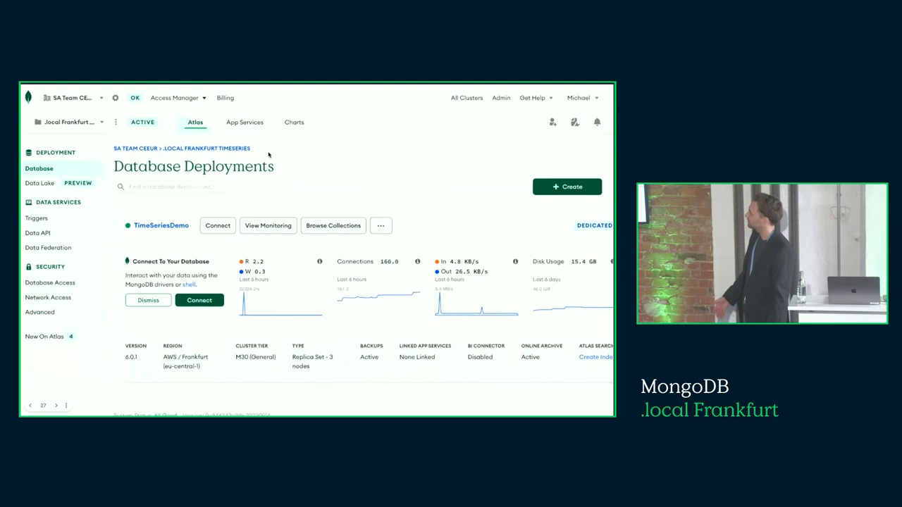
pyautogui.click(217, 225)
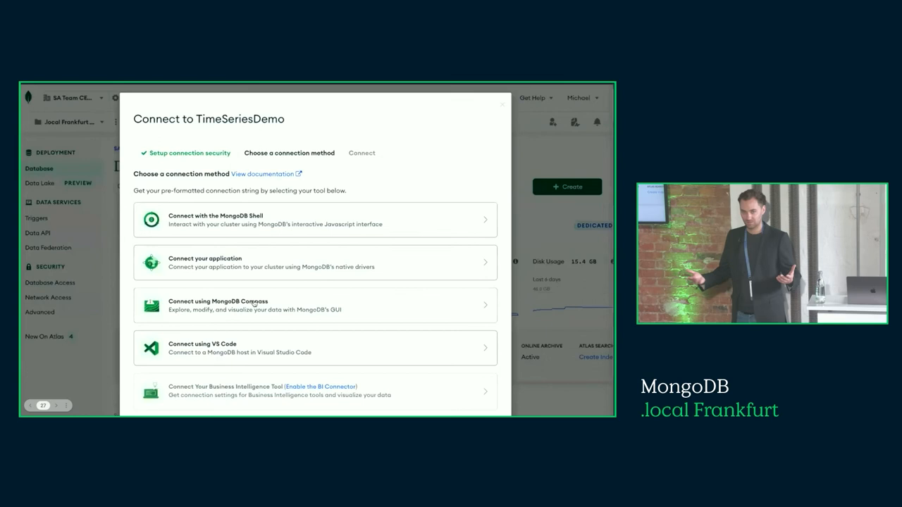
pyautogui.click(314, 305)
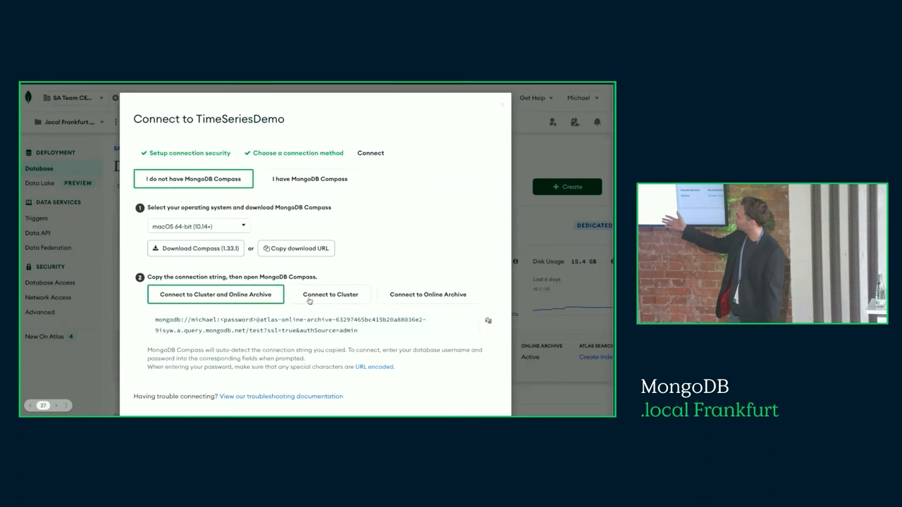
pyautogui.click(330, 294)
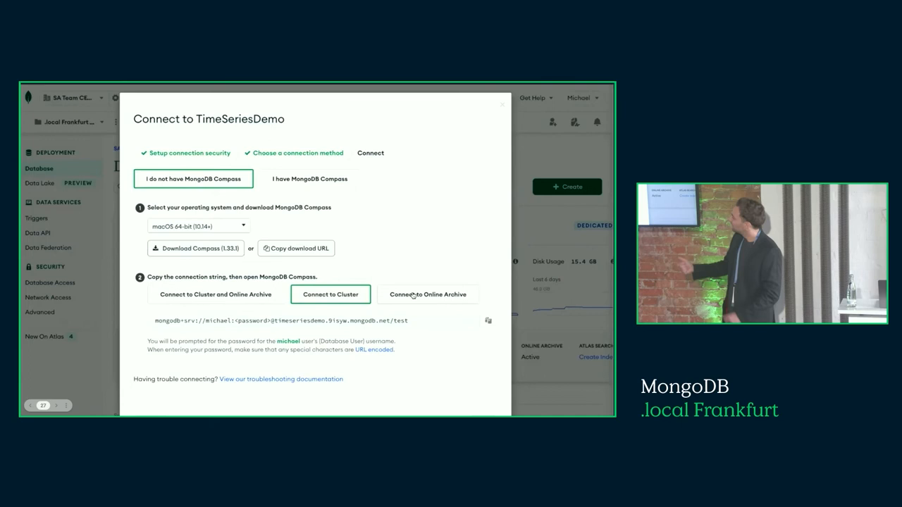
pyautogui.click(427, 294)
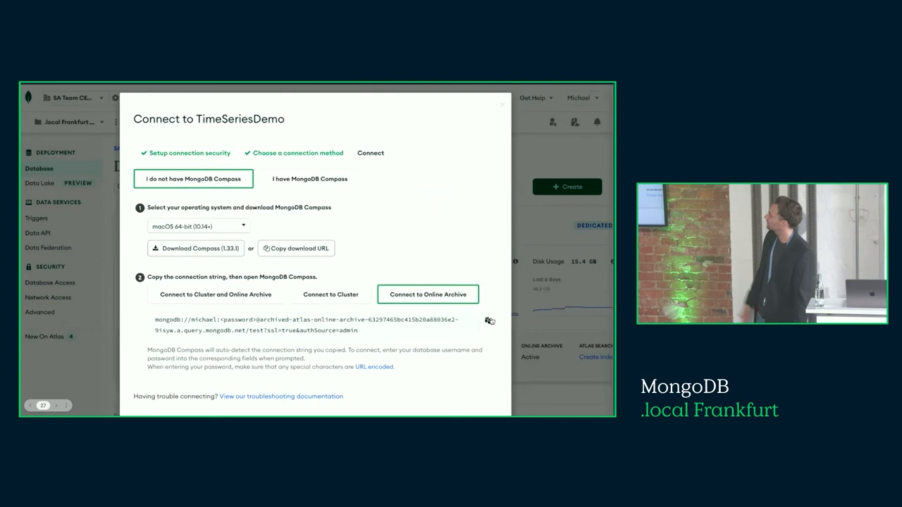
pyautogui.click(502, 105)
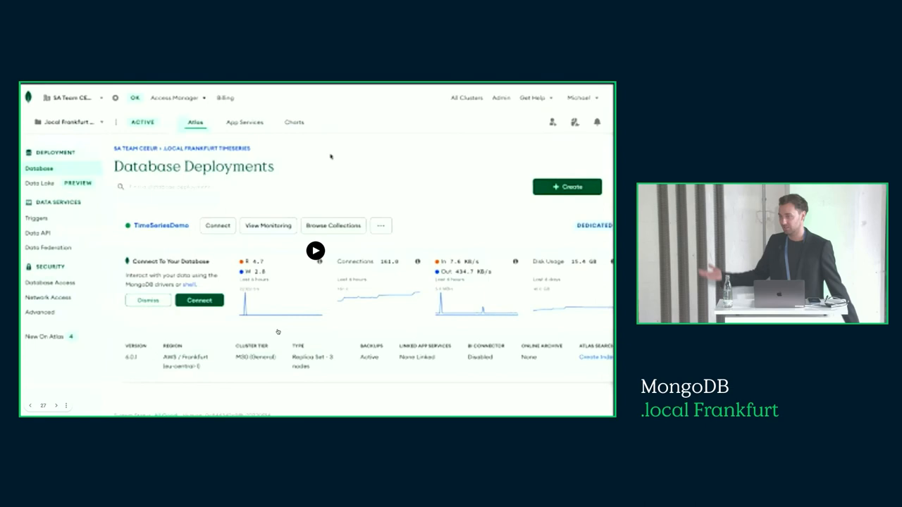